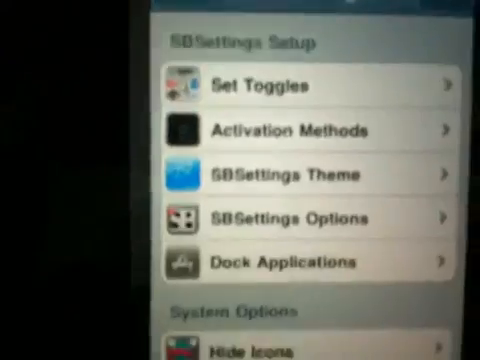
scroll(down, 3)
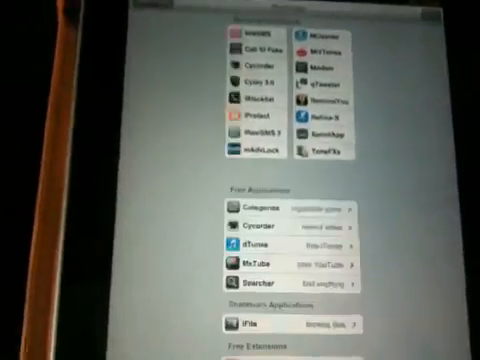
scroll(down, 3)
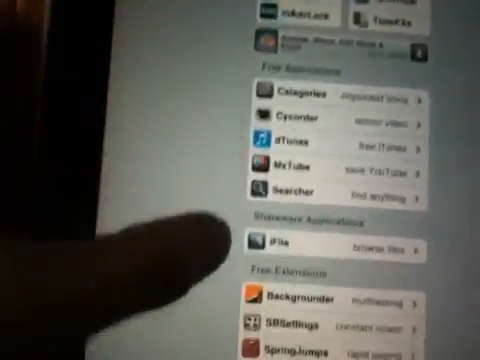
scroll(down, 3)
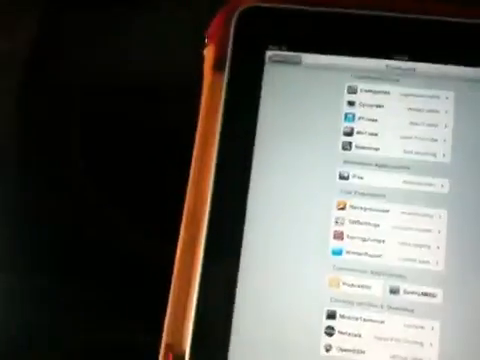
scroll(down, 3)
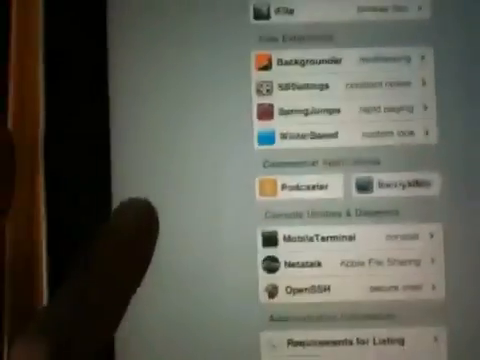
scroll(down, 3)
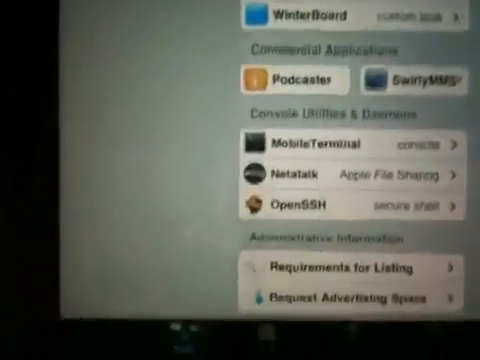